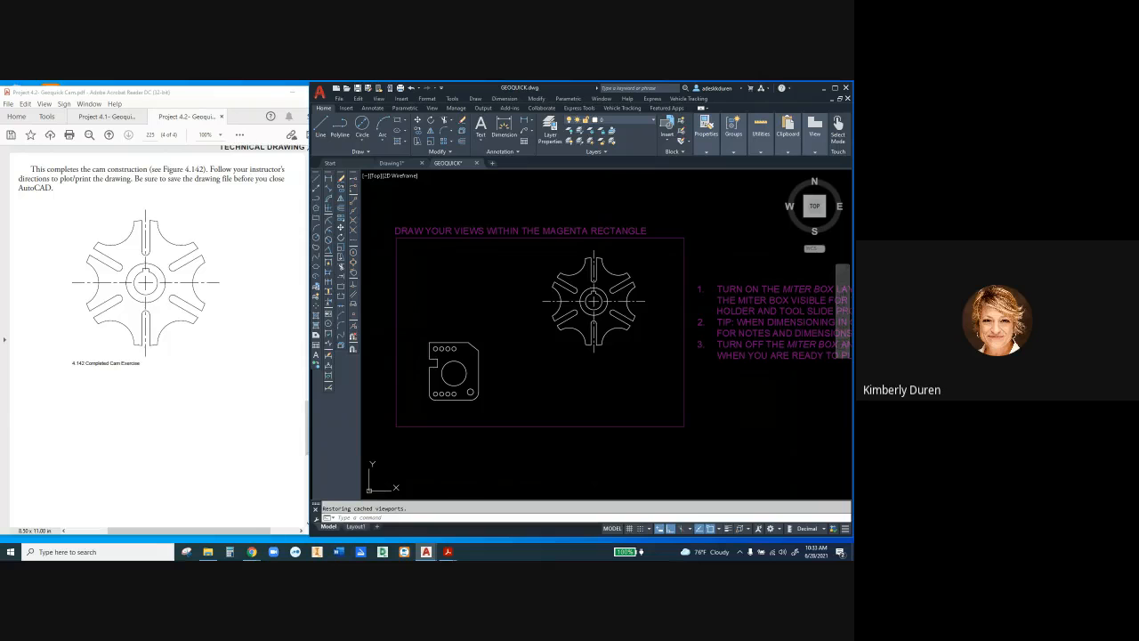
# Switch to the Layout1 sheet showing the cam and plate views inside the title block.
pyautogui.click(354, 527)
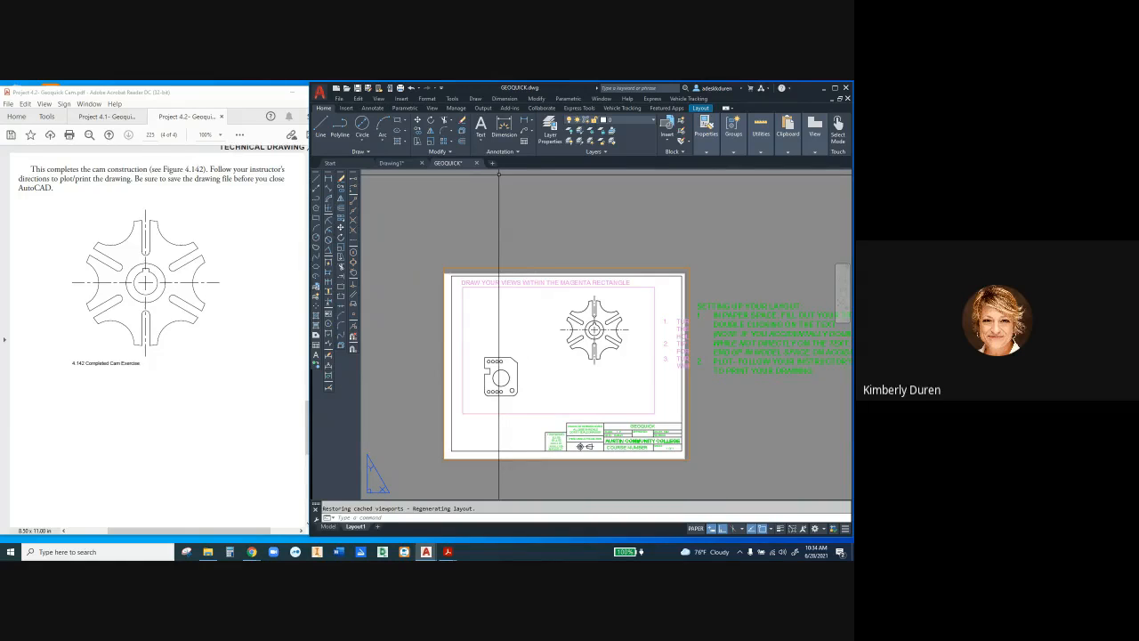
# Start a PDF export of the layout and browse into the course folder as the save location.
pyautogui.click(322, 93)
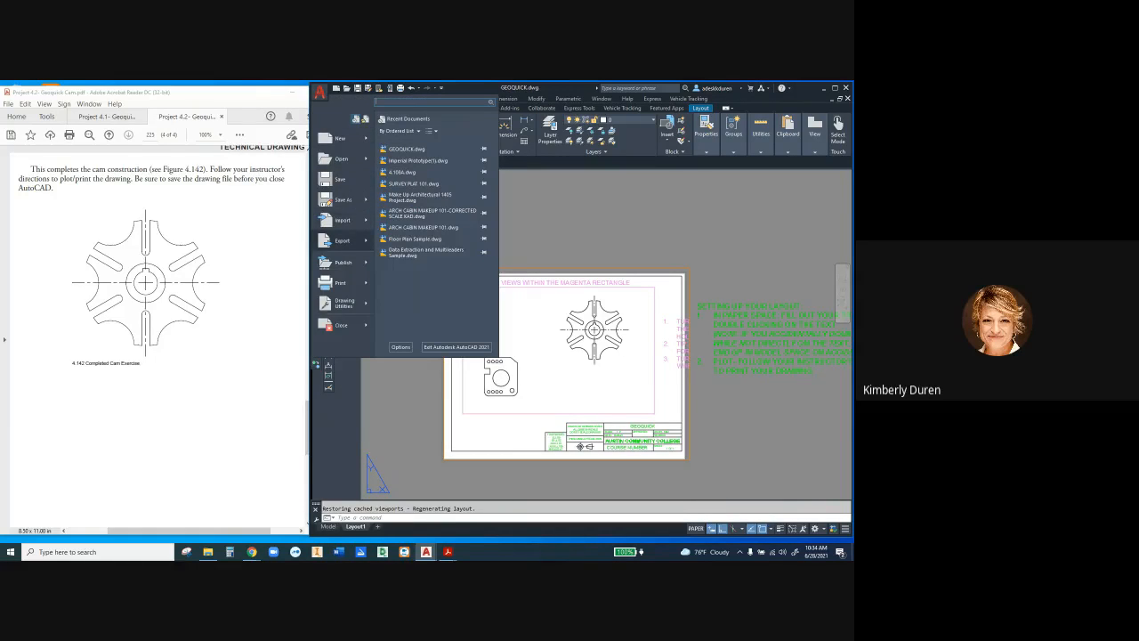
pyautogui.click(342, 240)
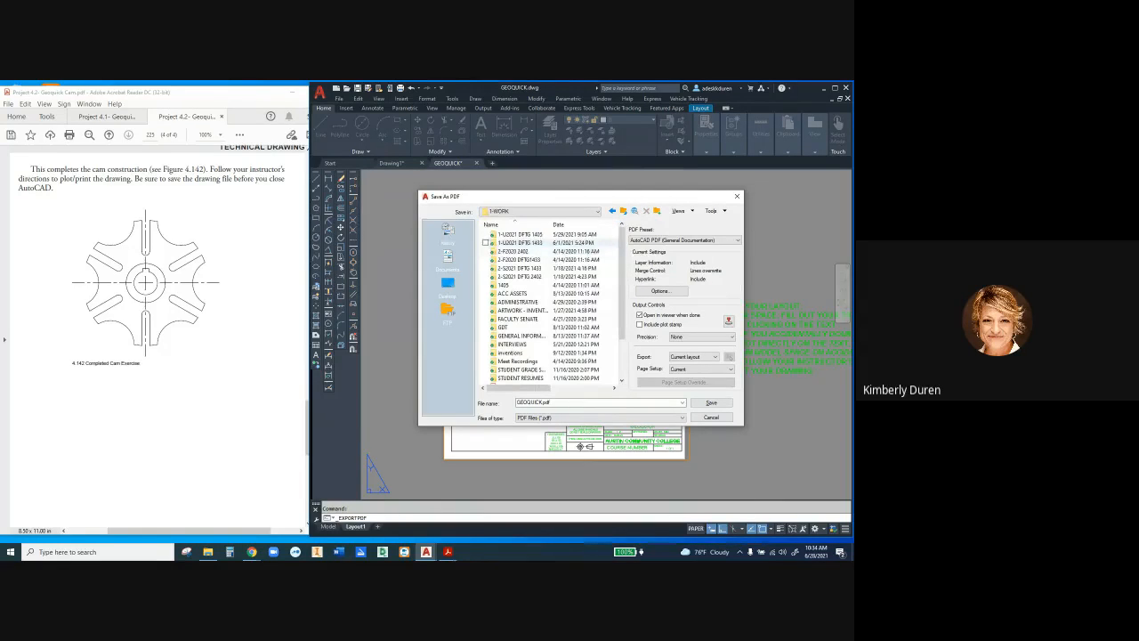
pyautogui.doubleClick(516, 235)
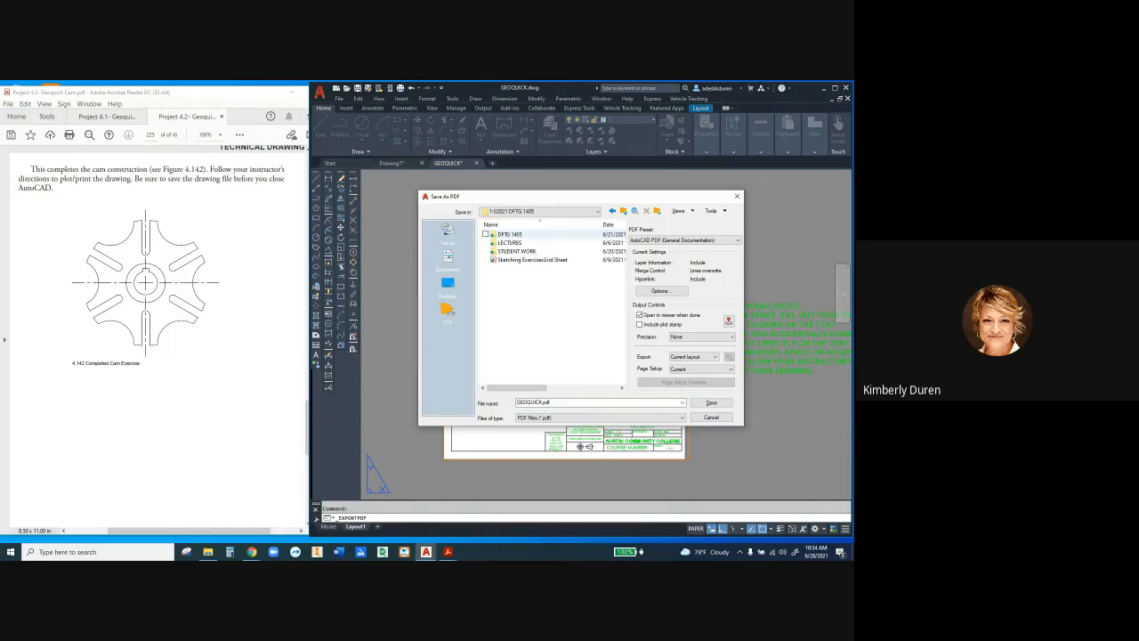
pyautogui.moveTo(511, 235)
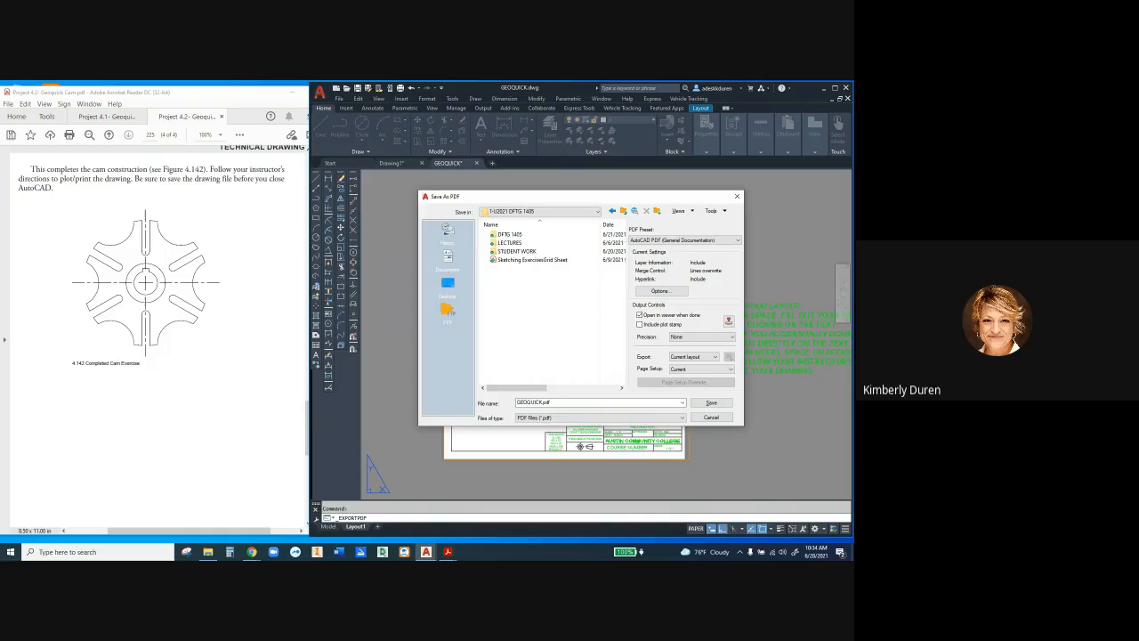
pyautogui.moveTo(509, 235)
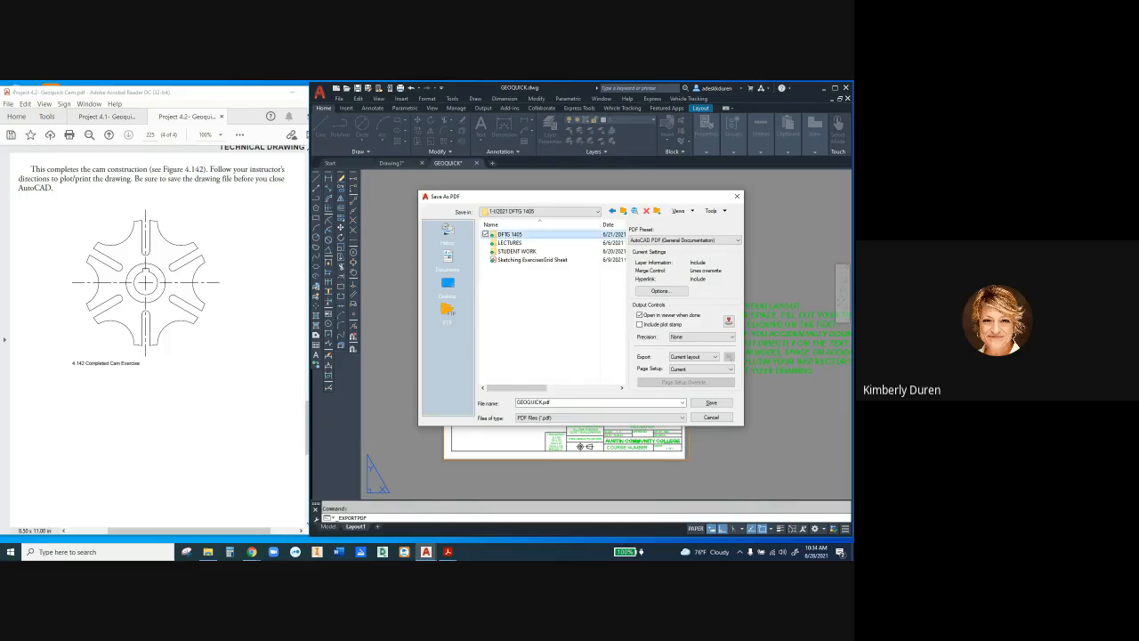
pyautogui.doubleClick(517, 235)
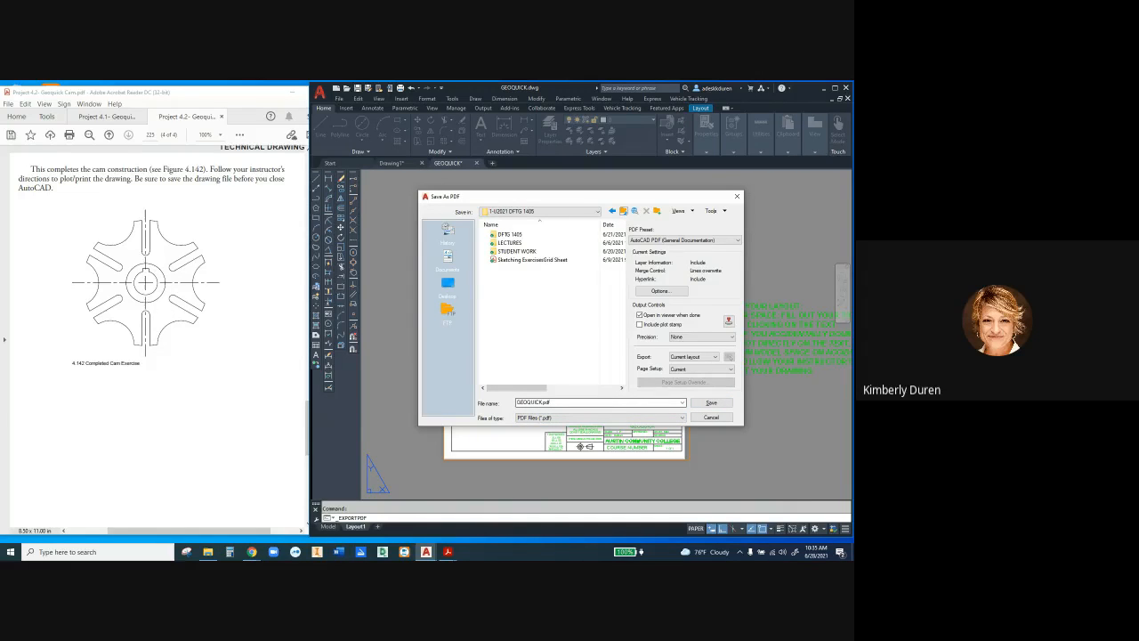
pyautogui.click(712, 402)
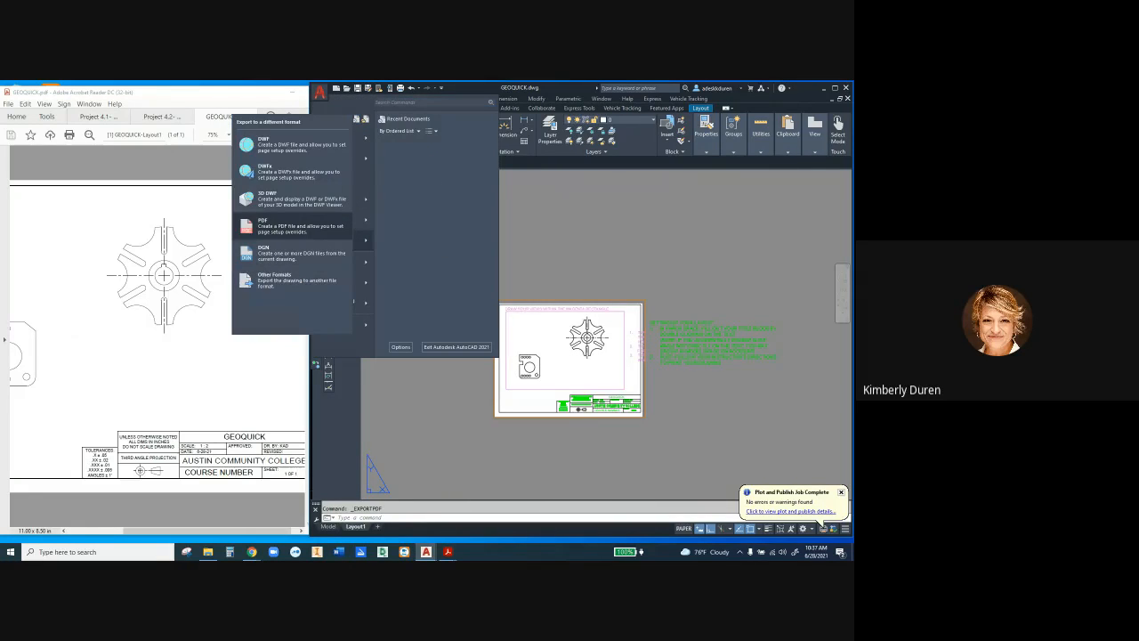
# Re-export the layout PDF to the course folder, dismissing the file-in-use warning and replacing the existing GEOQUICK PDF.
pyautogui.click(264, 224)
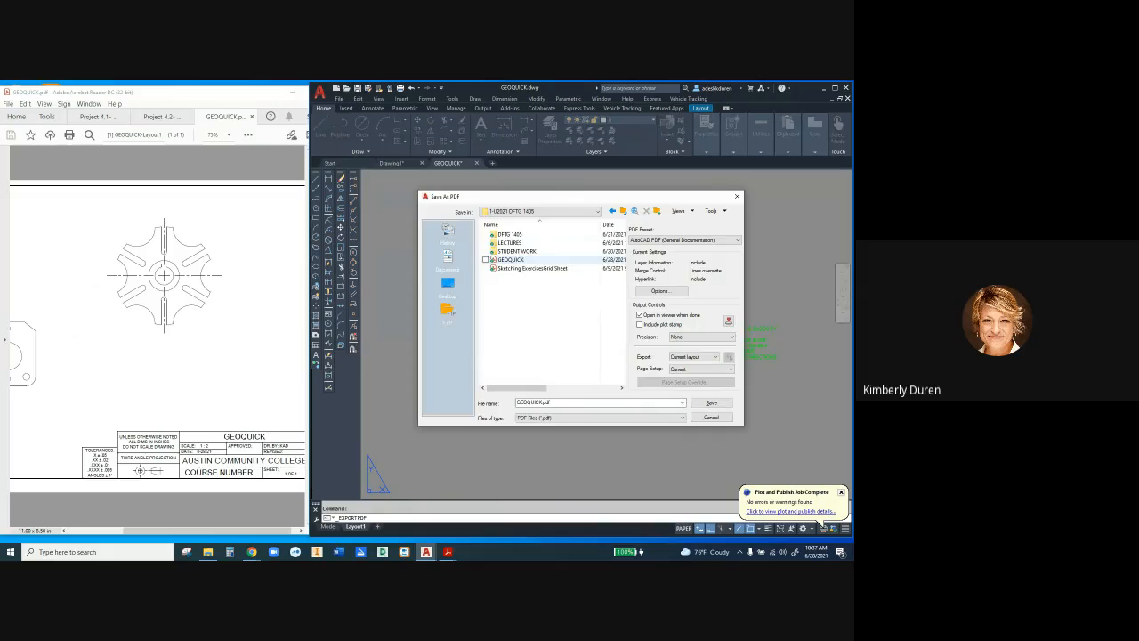
pyautogui.click(712, 403)
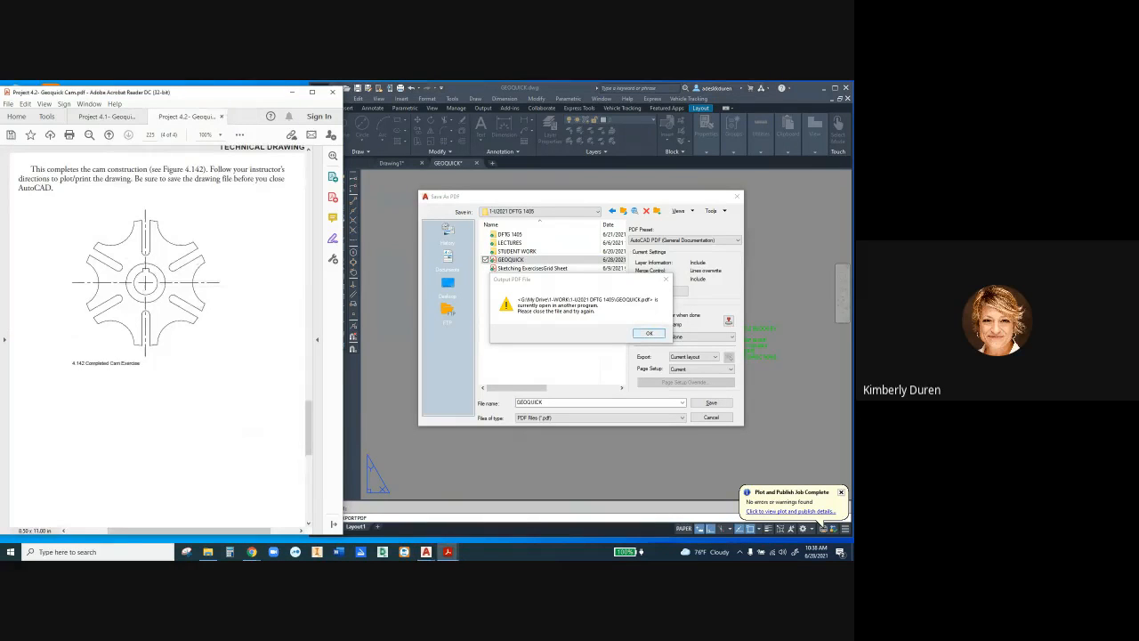
pyautogui.click(648, 333)
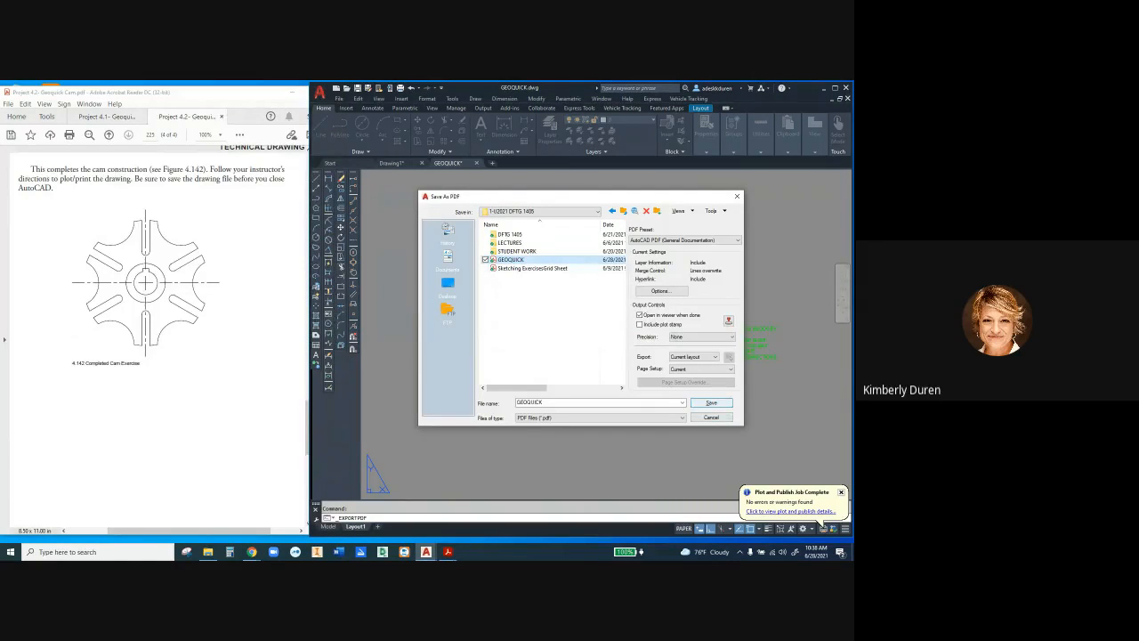
pyautogui.click(712, 402)
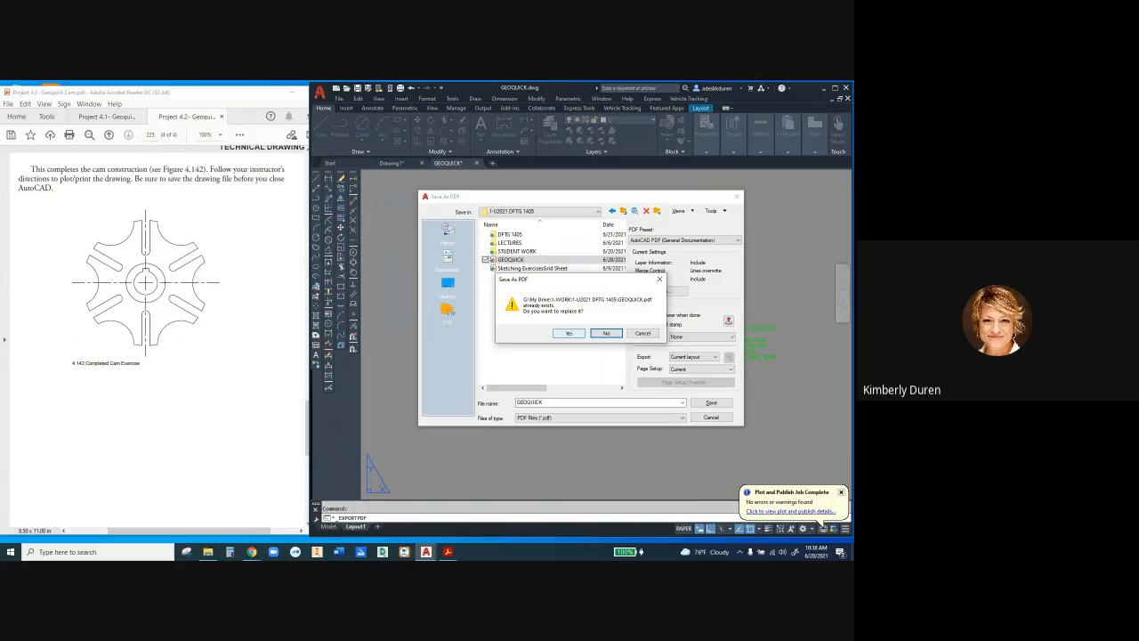
pyautogui.click(568, 333)
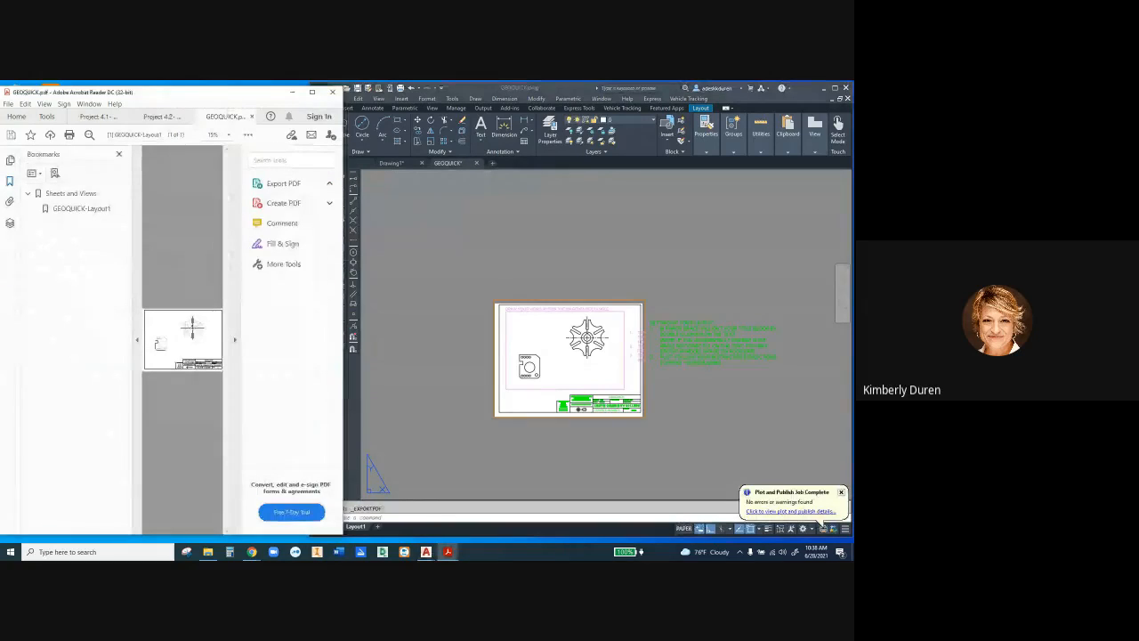
pyautogui.click(281, 183)
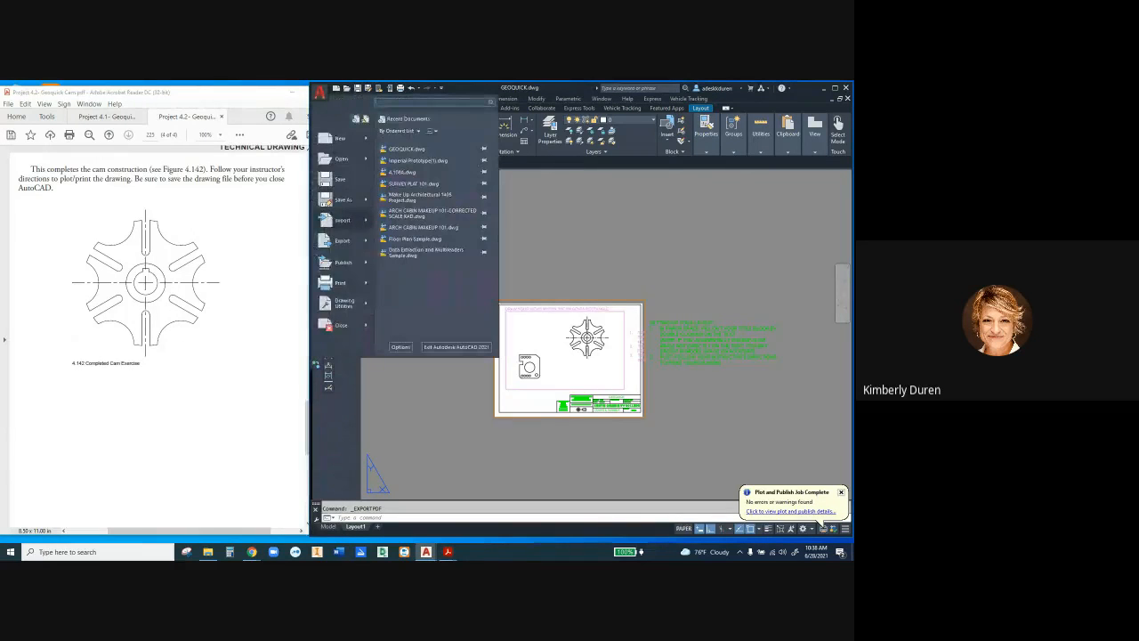
pyautogui.click(342, 240)
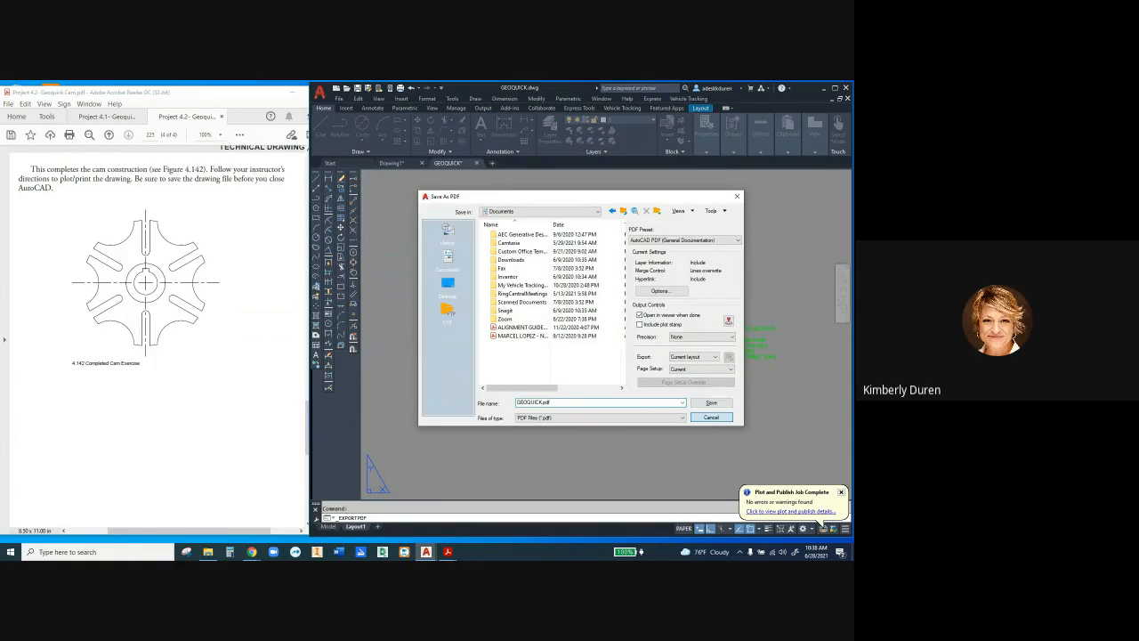
pyautogui.click(712, 403)
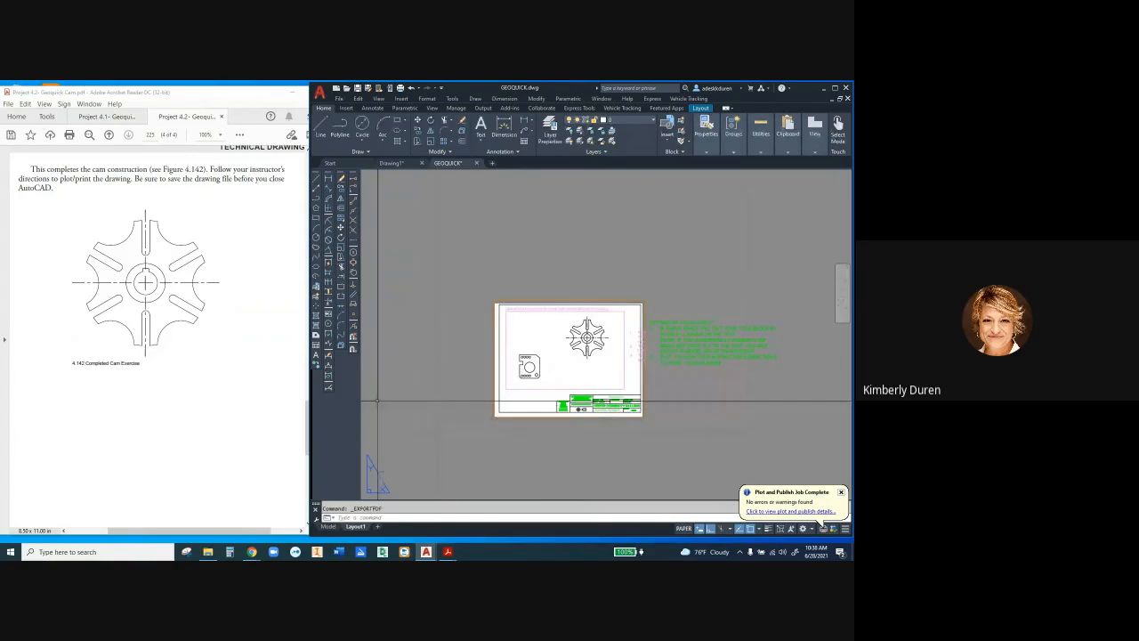